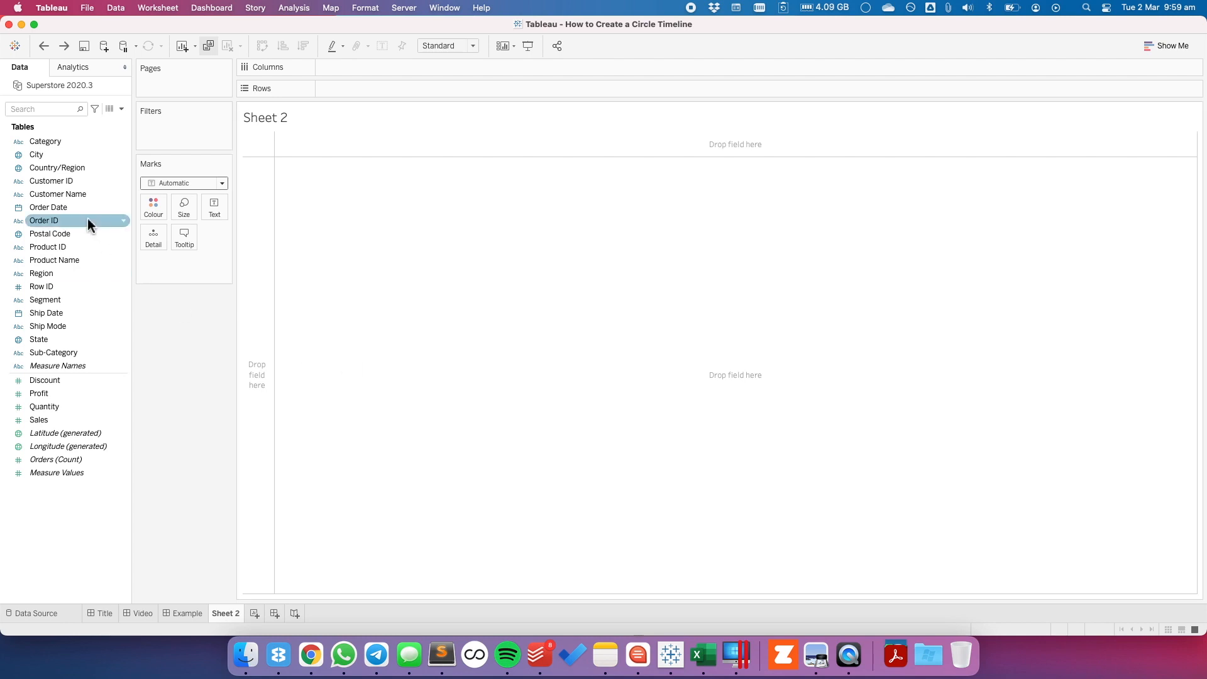
# Put continuous MONTH(Order Date) on Columns for a 2017–2020 monthly timeline
pyautogui.moveTo(48, 207); pyautogui.dragTo(366, 67)
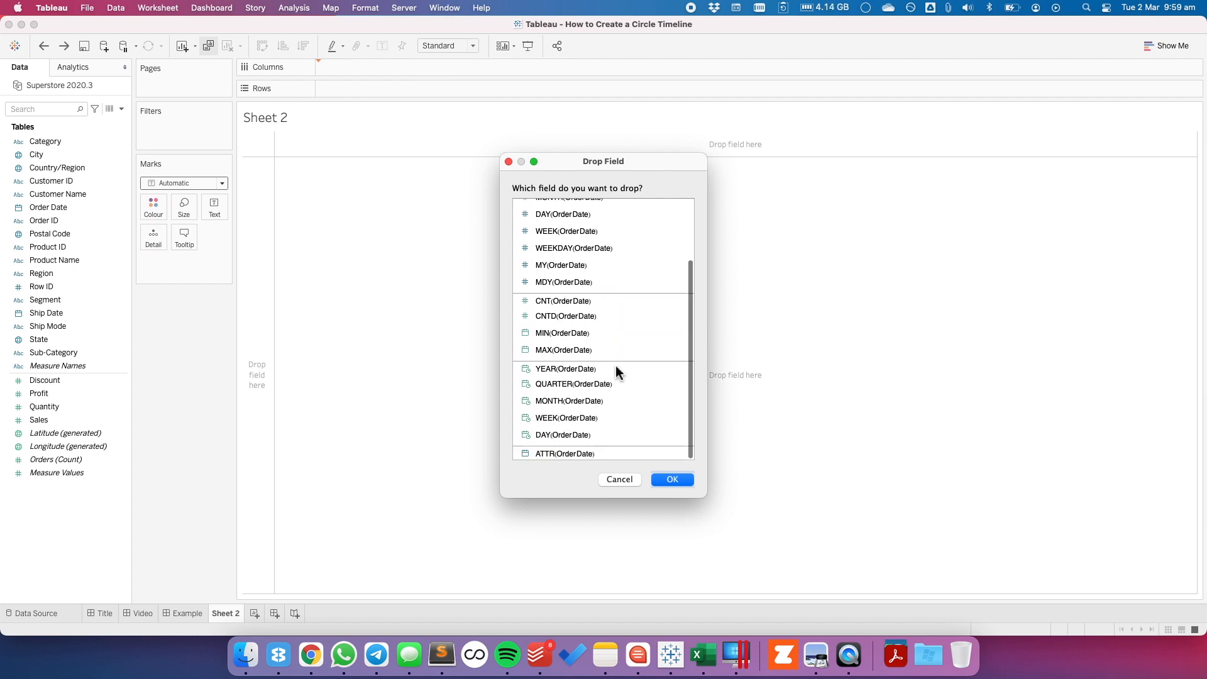
pyautogui.click(569, 400)
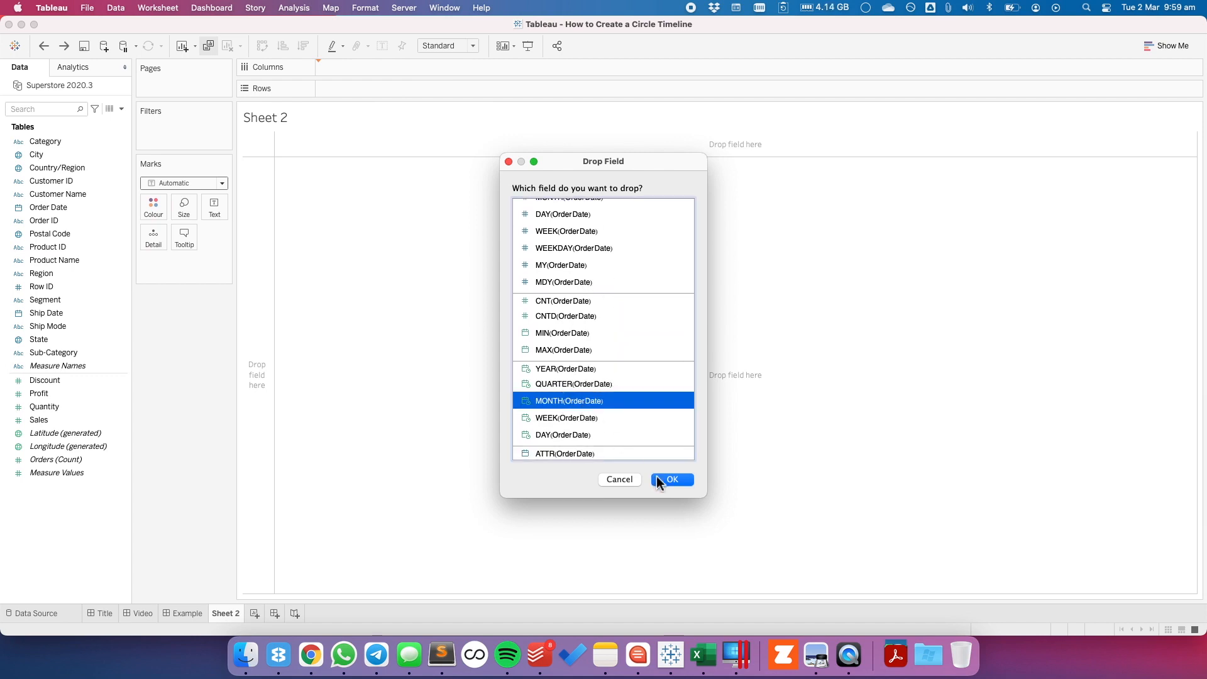
pyautogui.click(671, 480)
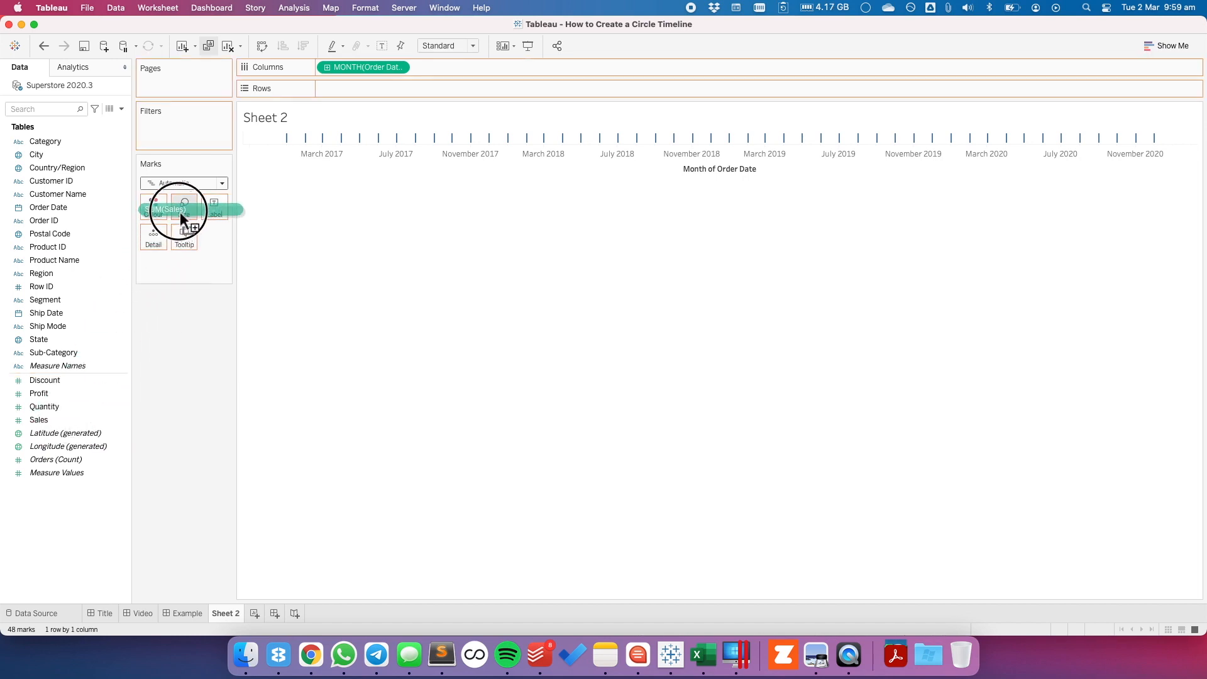
# Size the marks by SUM(Sales) and change the mark type to Circle
pyautogui.moveTo(171, 209); pyautogui.dragTo(183, 203)
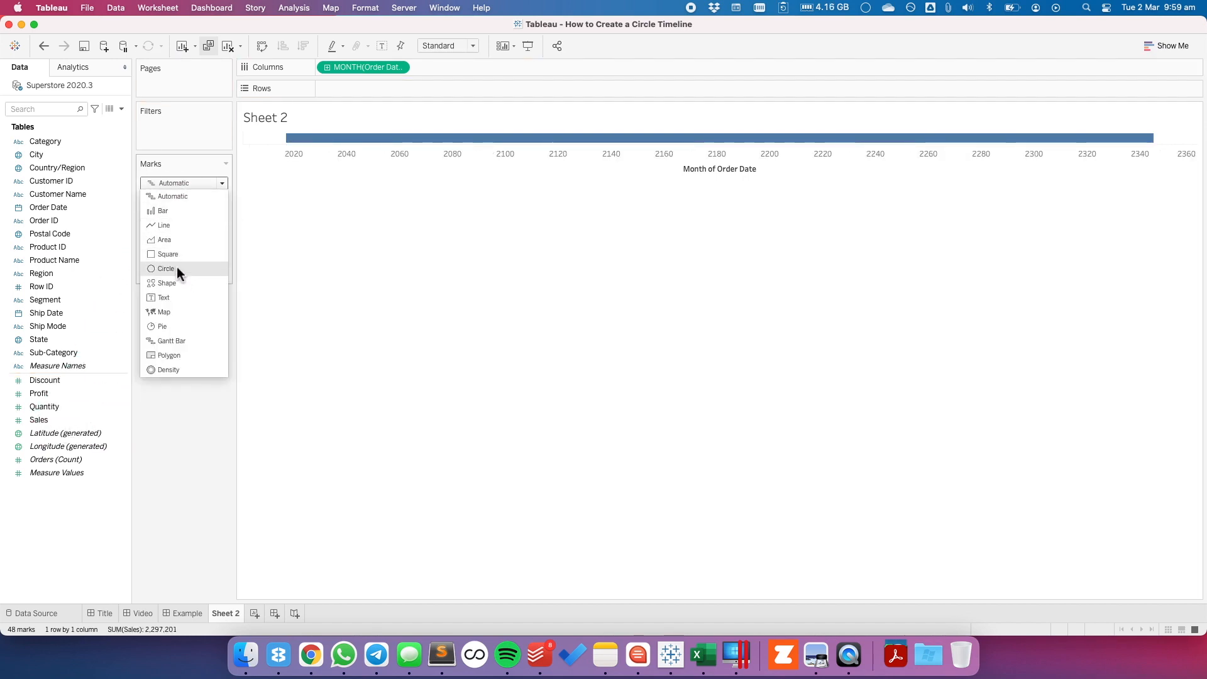
pyautogui.click(165, 268)
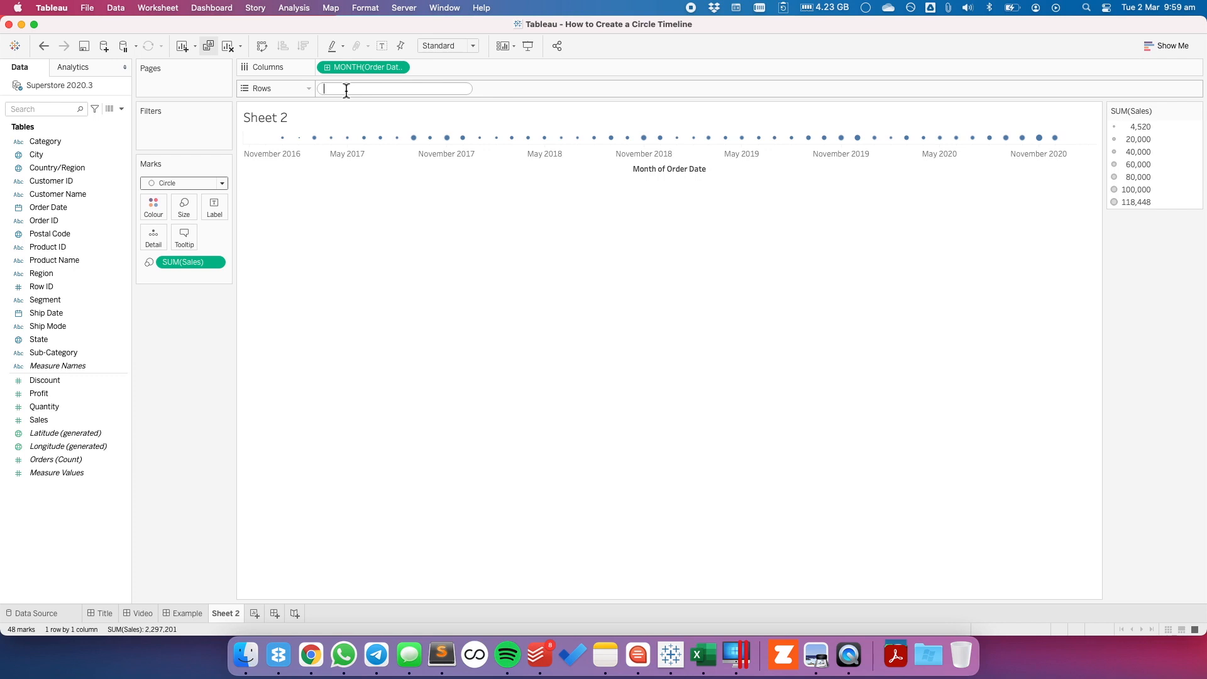
# Enter the ad-hoc calculation AVG(0) on the Rows shelf
pyautogui.write('A')
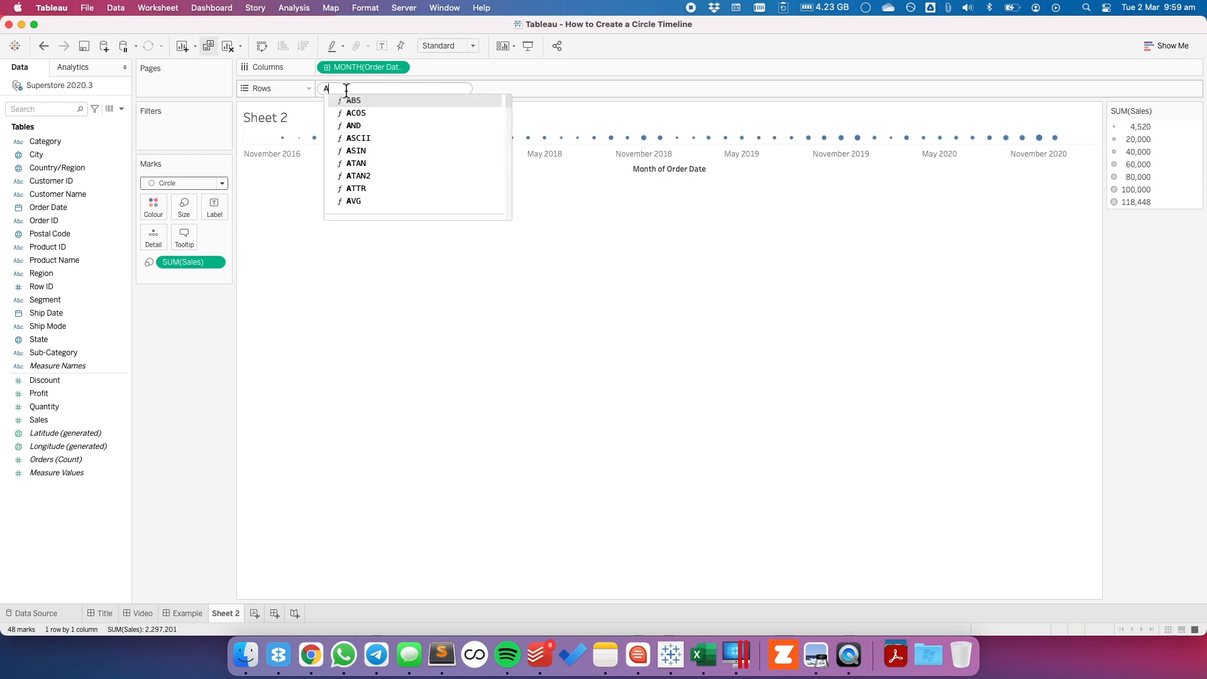
pyautogui.write('VG(')
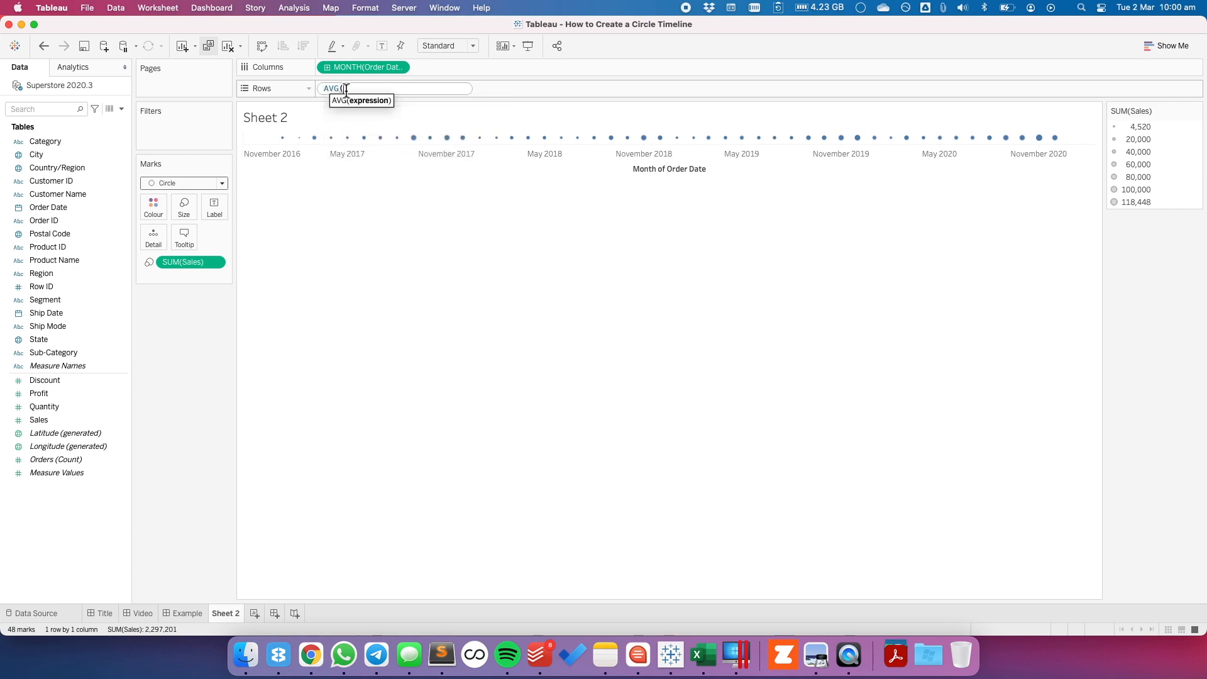
pyautogui.write('0))')
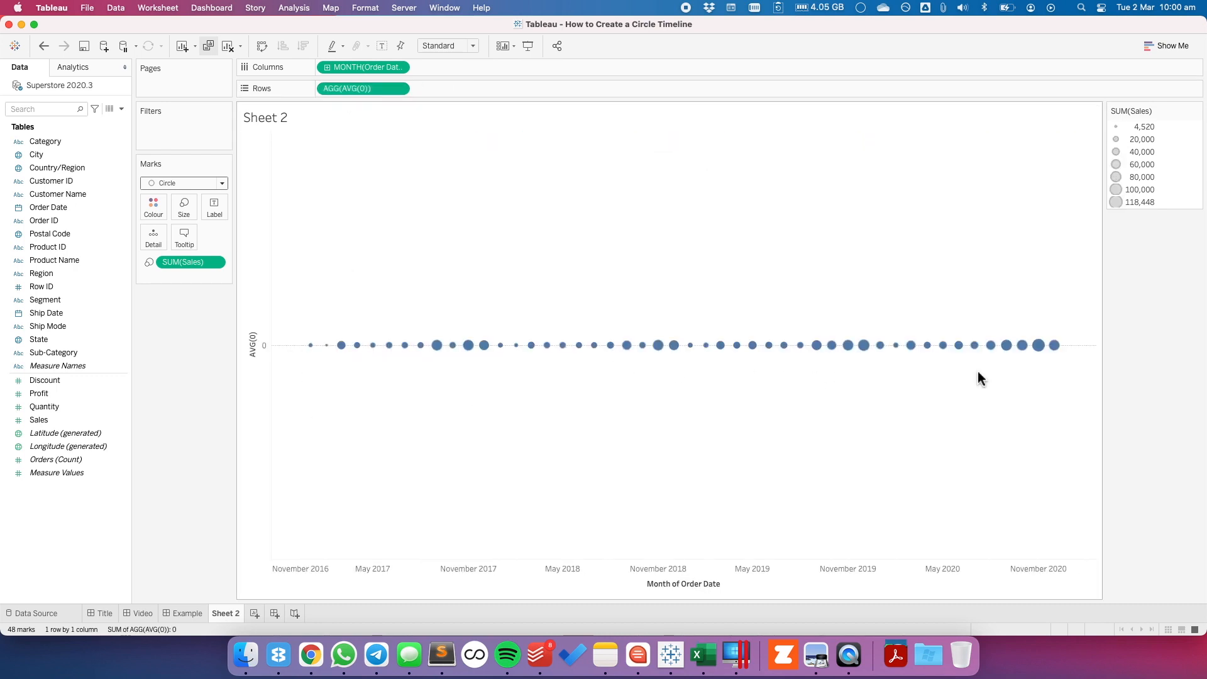
pyautogui.moveTo(461, 476)
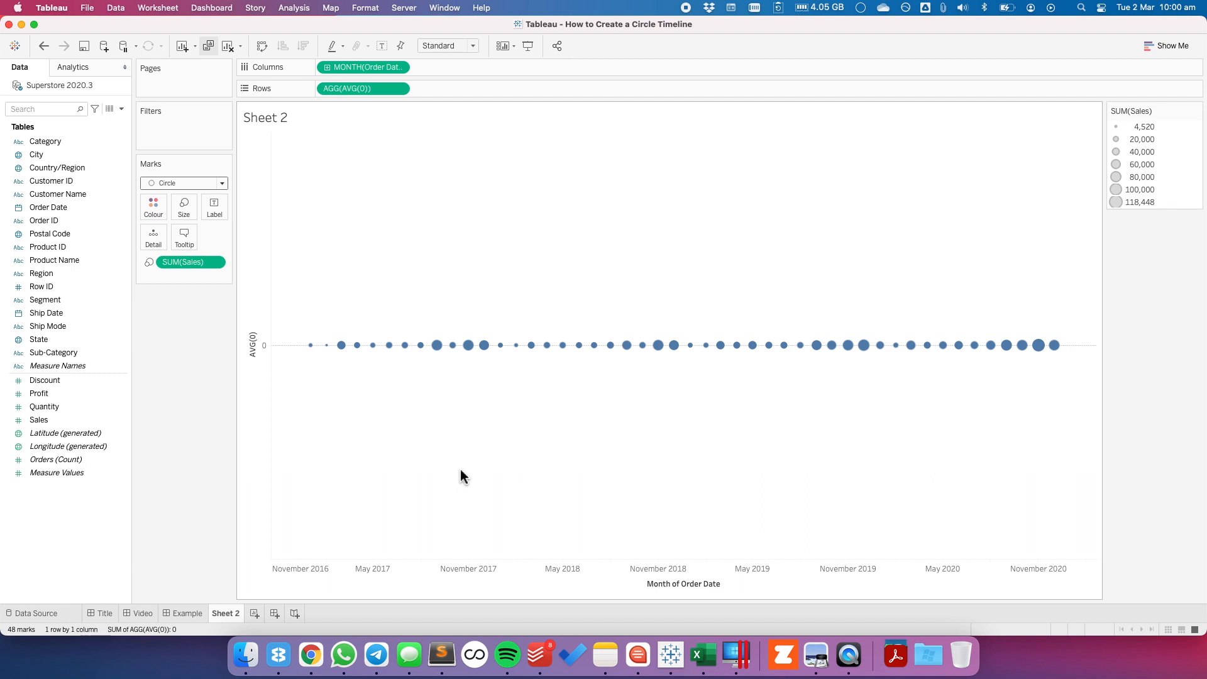
# Turn off Show Header for the AVG(0) axis
pyautogui.rightClick(254, 343)
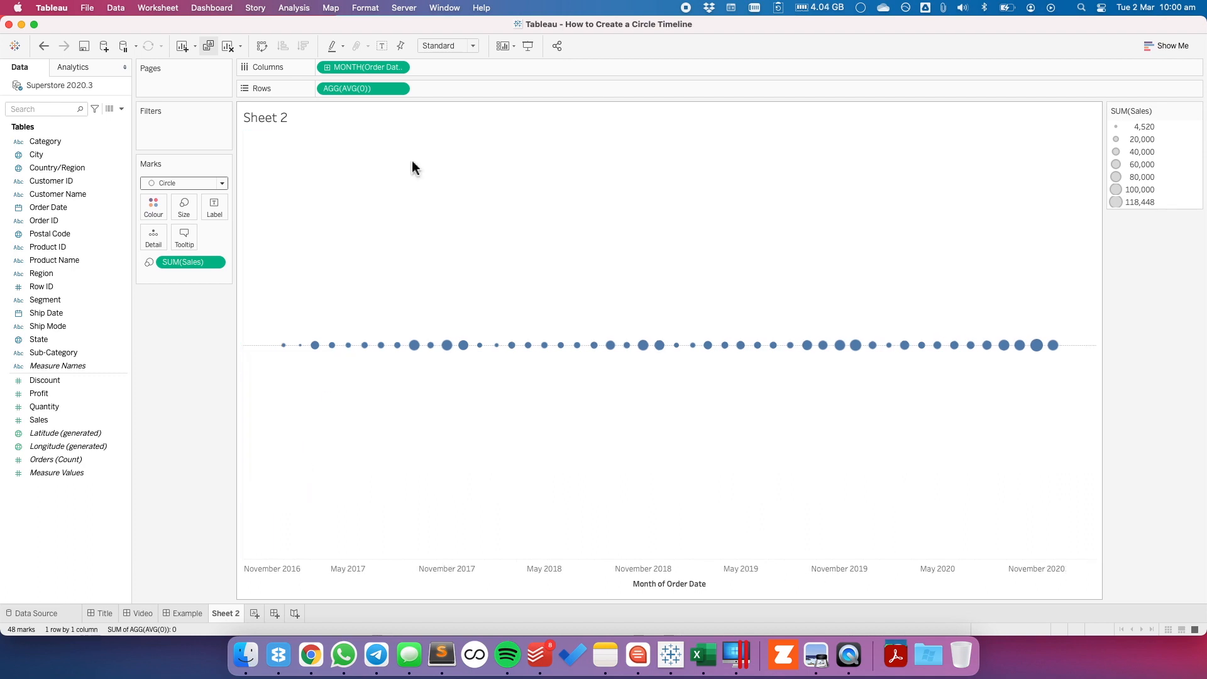
pyautogui.click(397, 89)
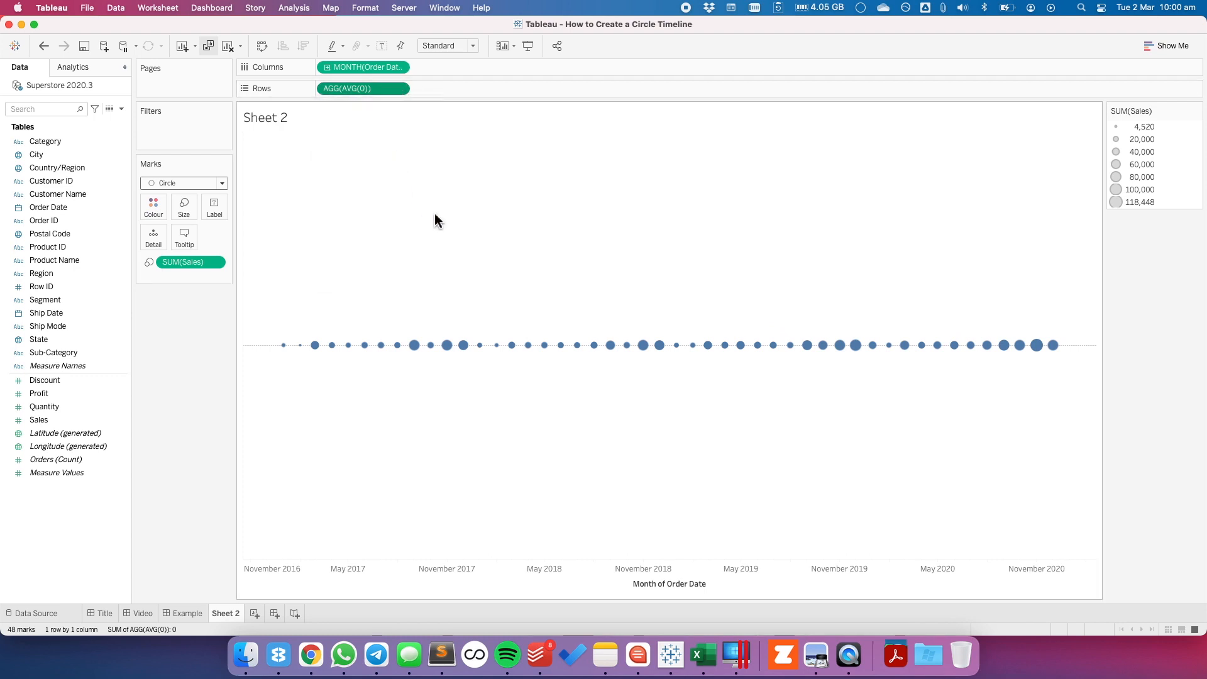
pyautogui.moveTo(297, 288)
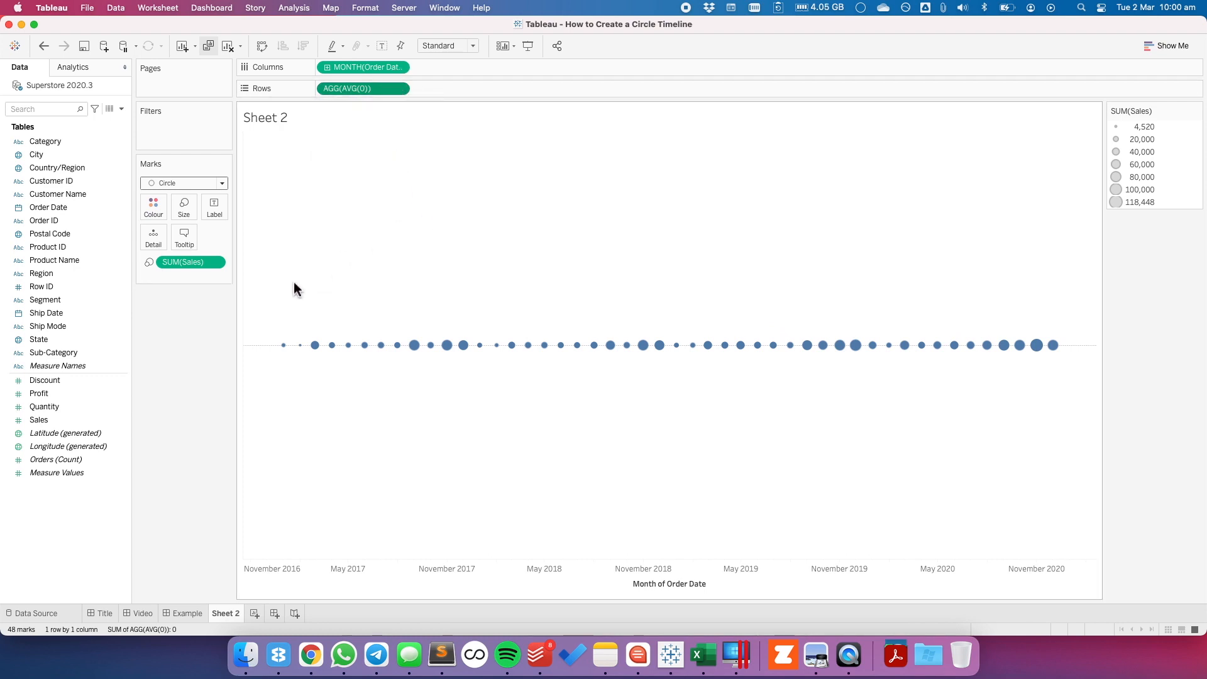
pyautogui.click(38, 394)
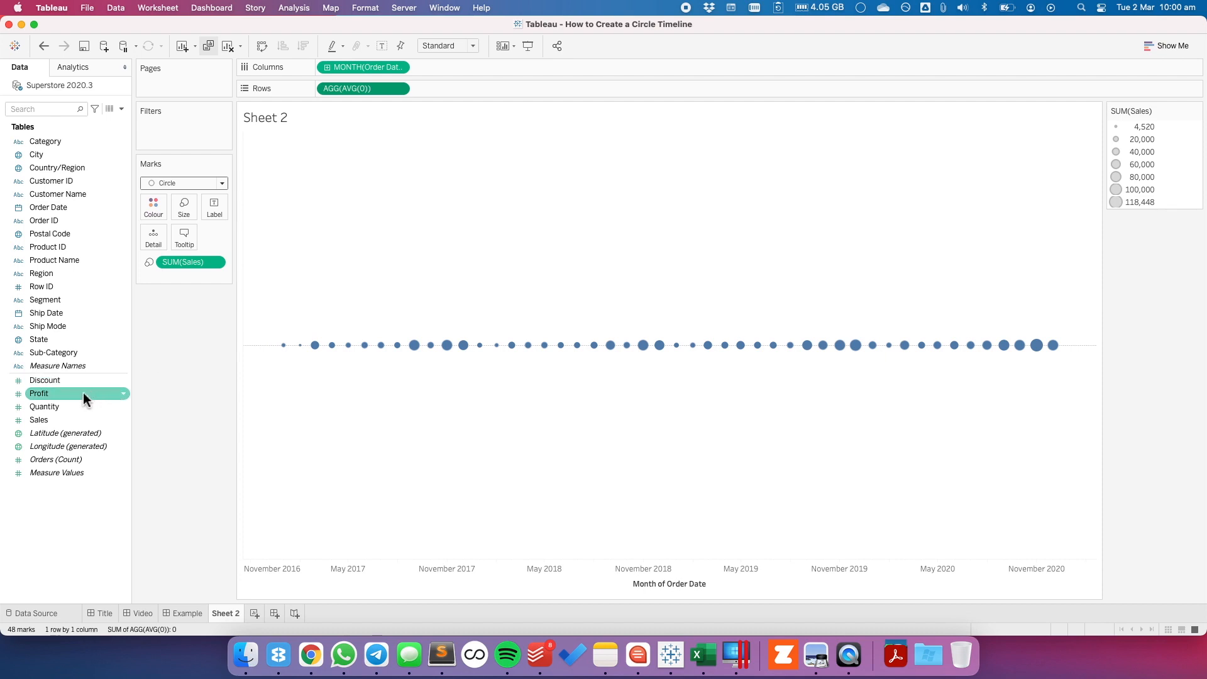
# Colour the circles by SUM(Profit) and add Region to Rows
pyautogui.moveTo(38, 393); pyautogui.dragTo(153, 208)
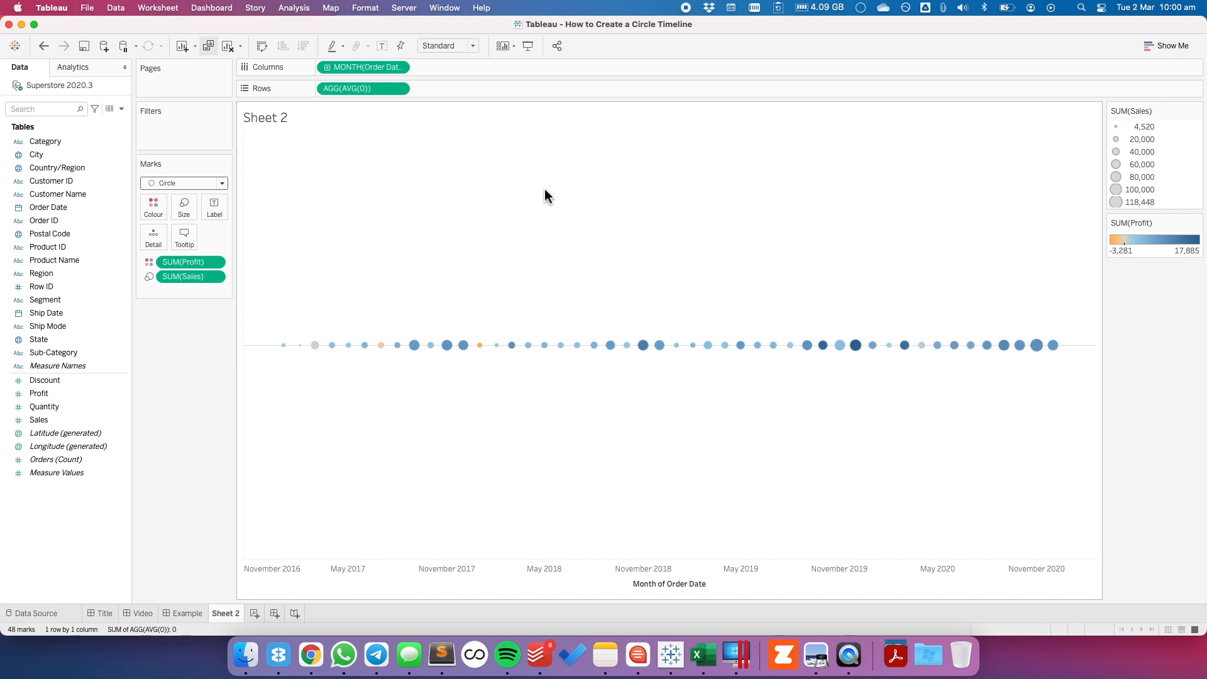
pyautogui.moveTo(364, 198)
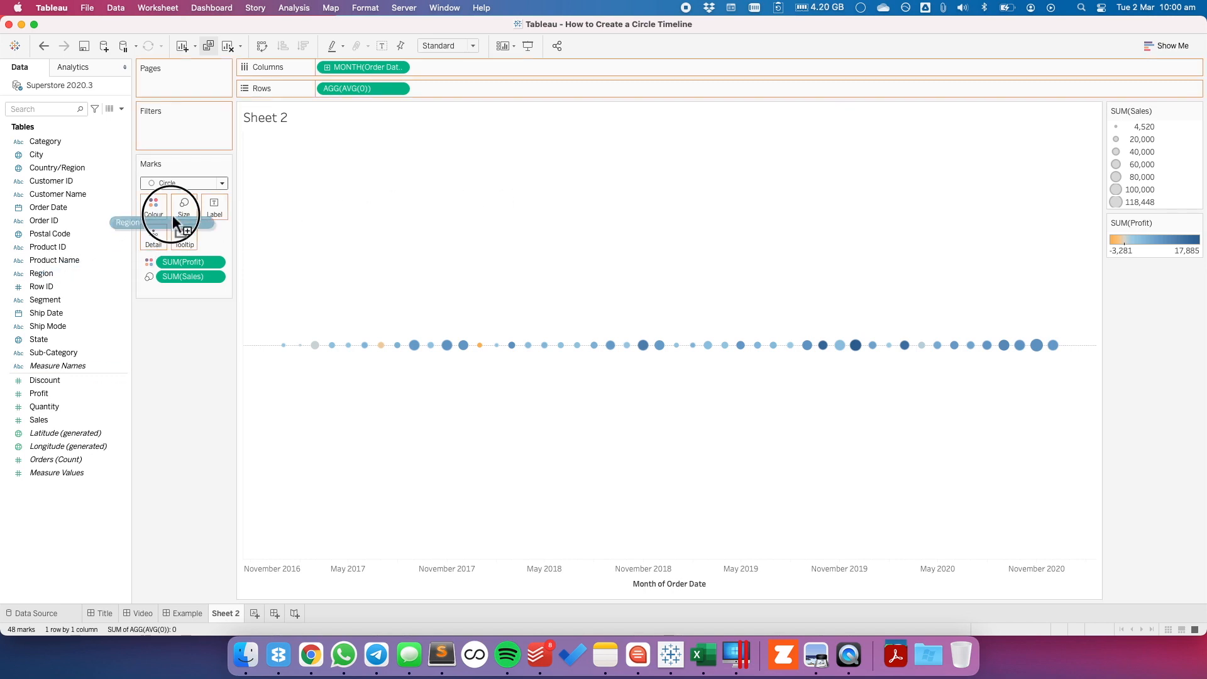
pyautogui.moveTo(127, 222); pyautogui.dragTo(335, 88)
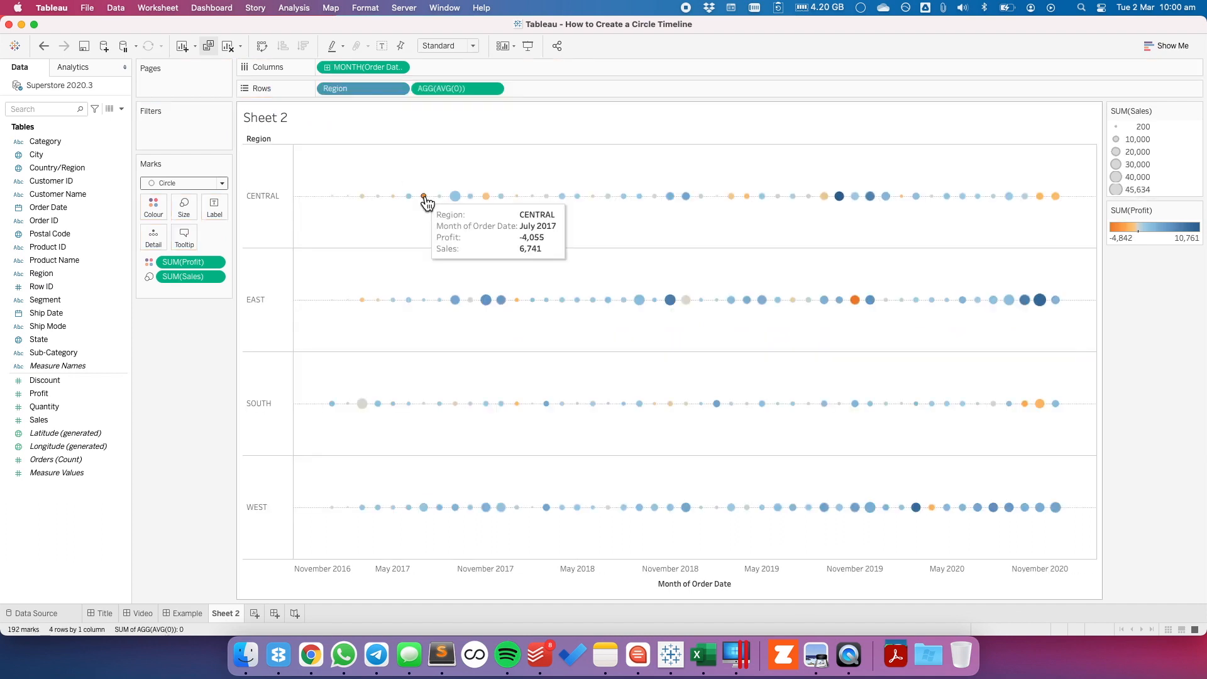
# Hide the Region field label for rows
pyautogui.rightClick(263, 196)
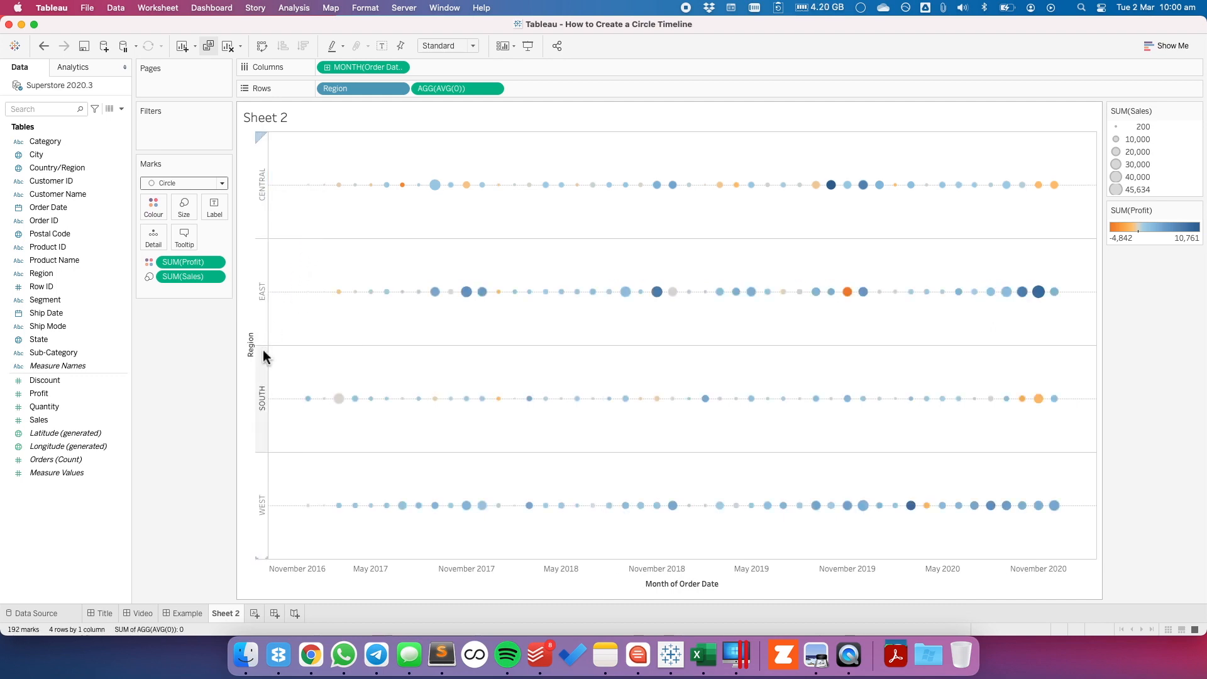
pyautogui.rightClick(250, 342)
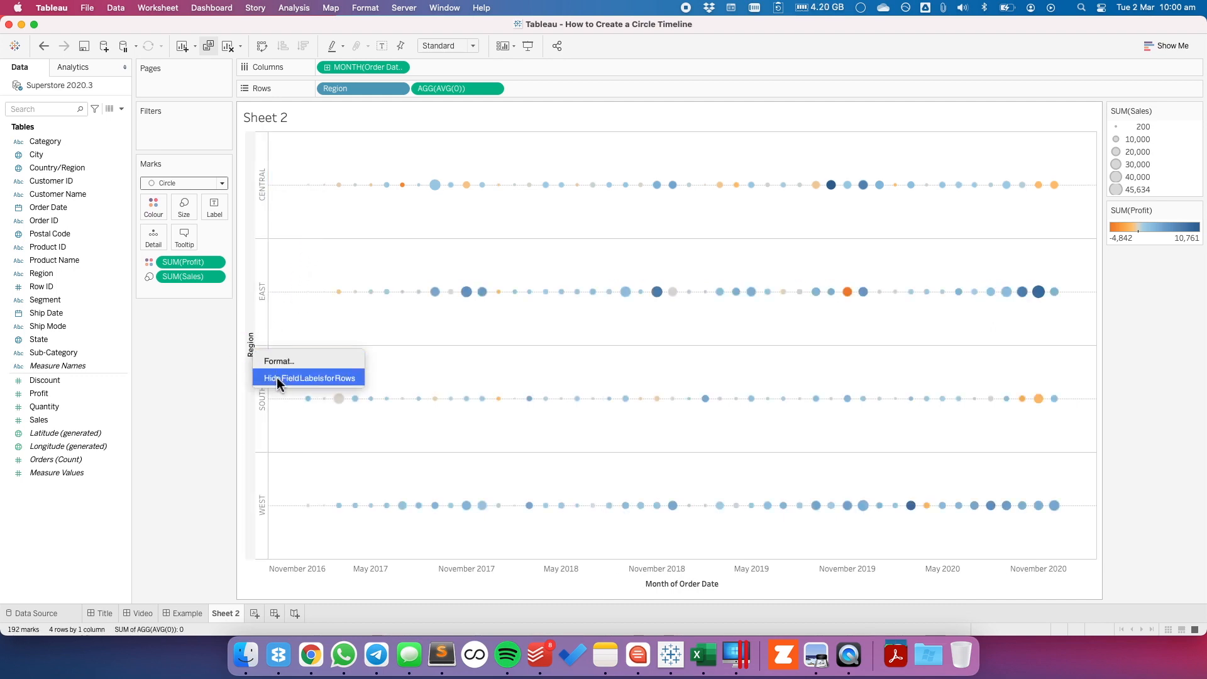
pyautogui.click(307, 378)
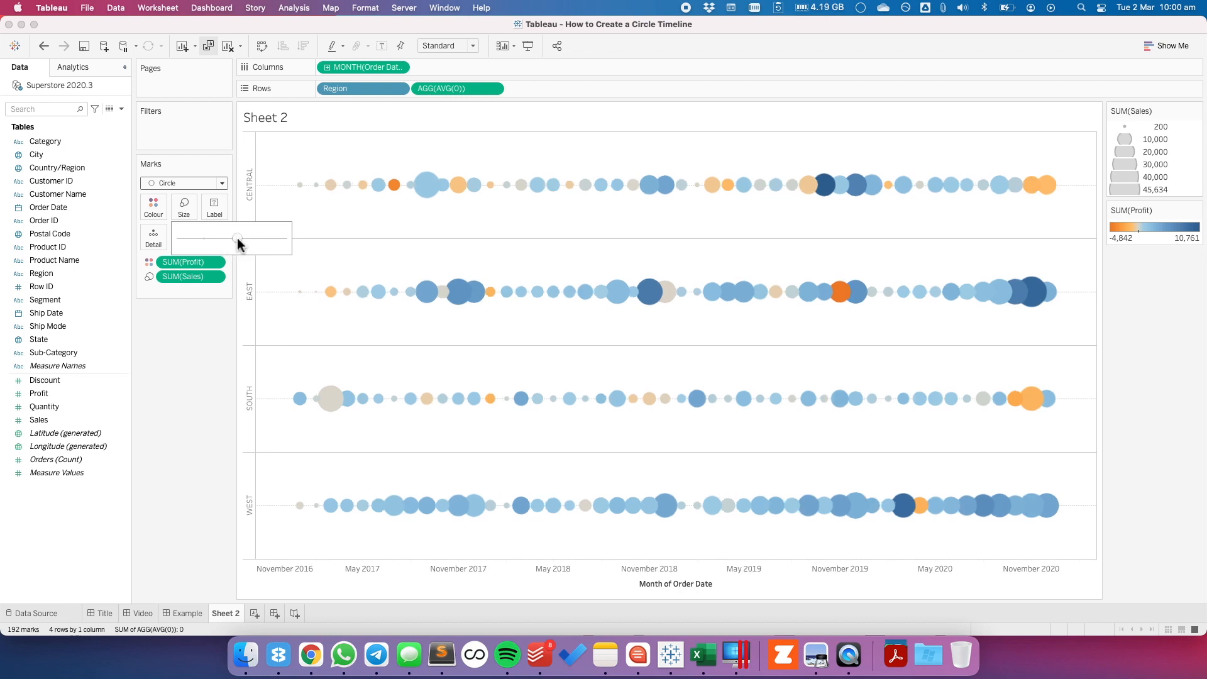
# Try 52% circle opacity, restore 100%, and open the border colour choices
pyautogui.click(152, 206)
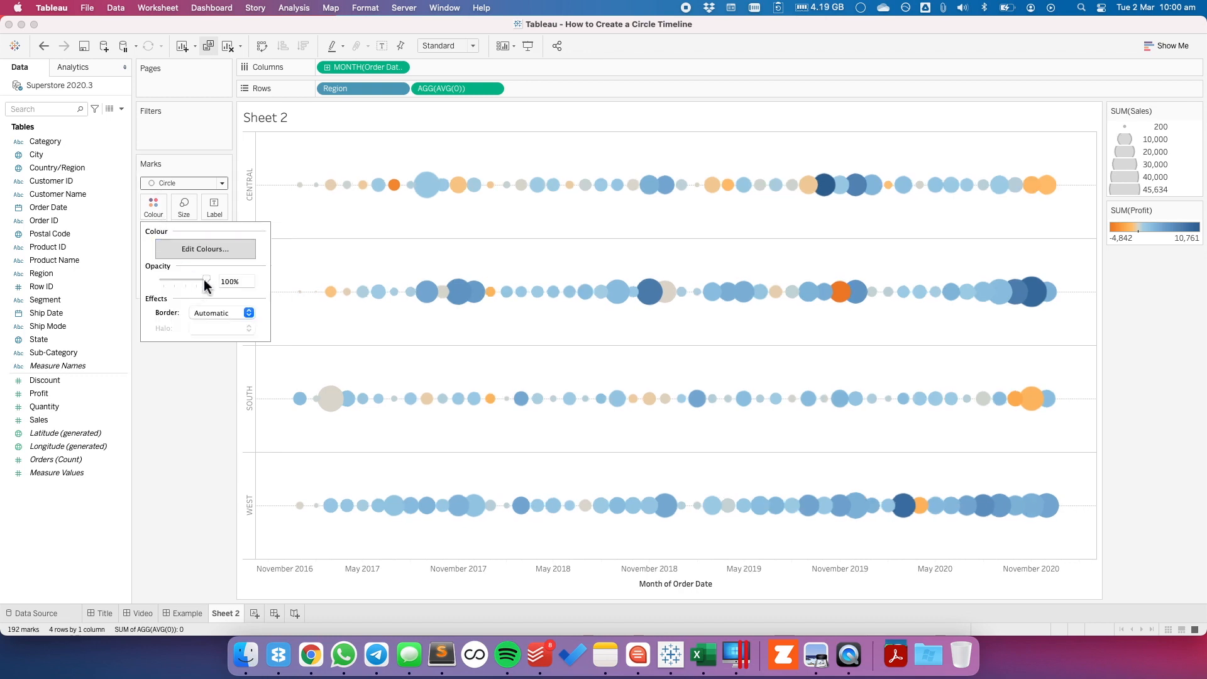
pyautogui.moveTo(206, 281); pyautogui.dragTo(186, 281)
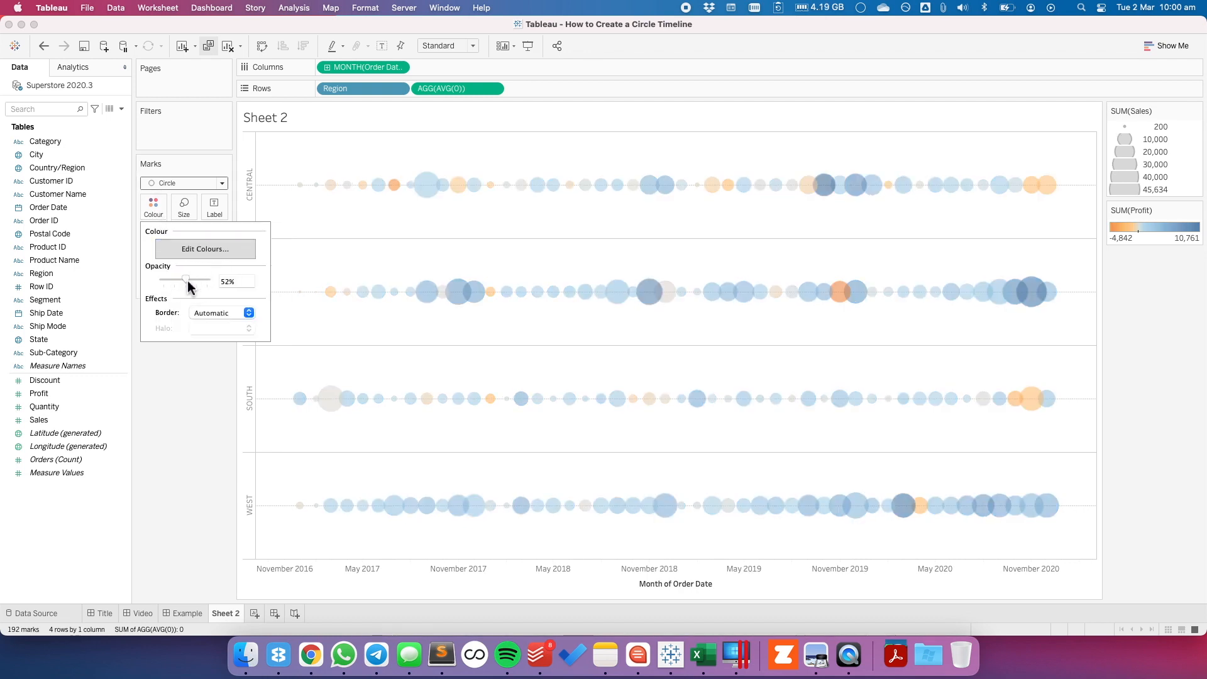
pyautogui.moveTo(185, 280); pyautogui.dragTo(206, 280)
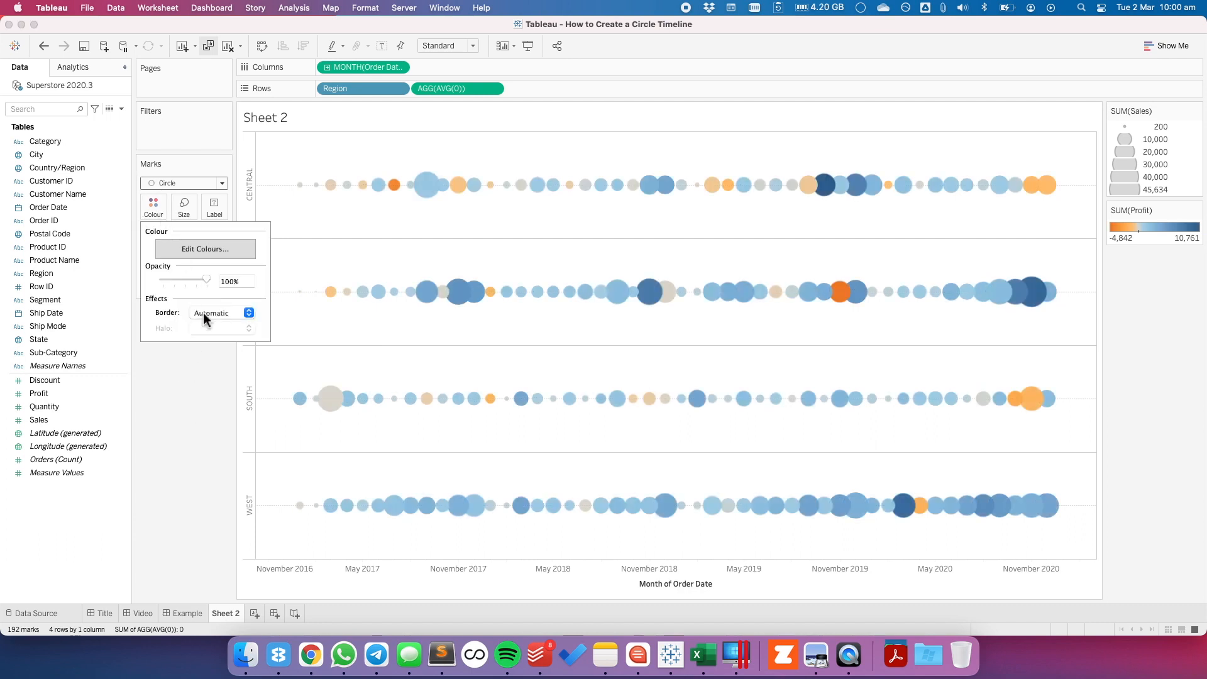
pyautogui.click(223, 313)
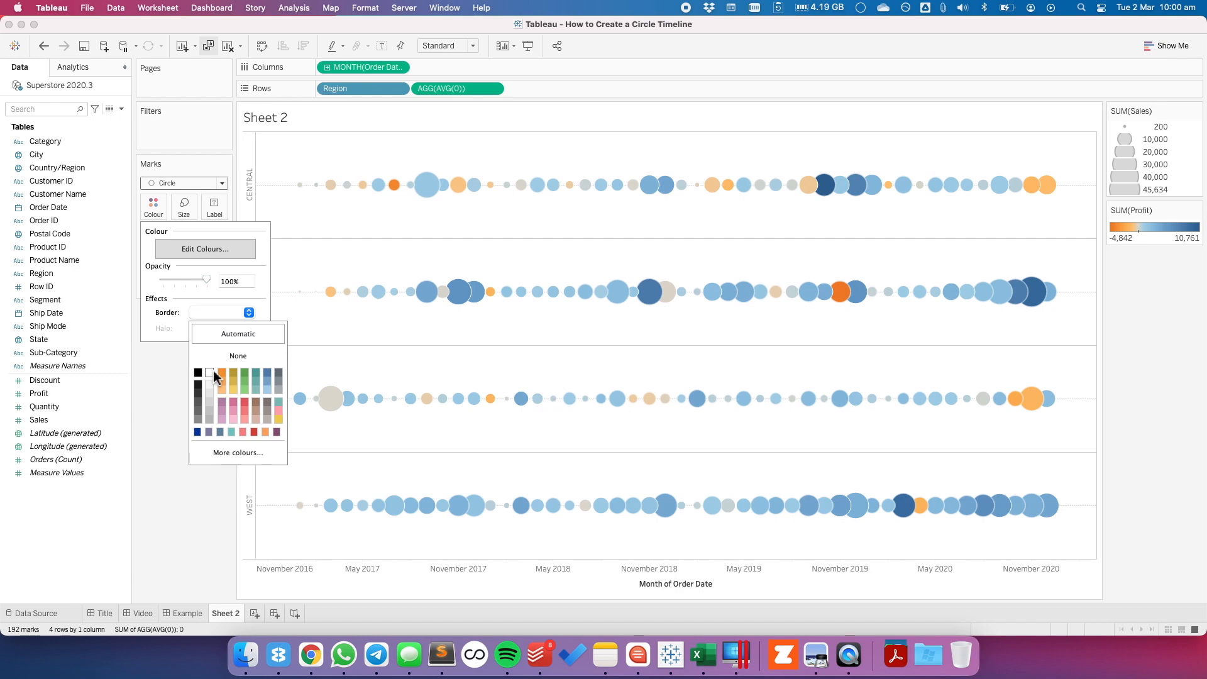